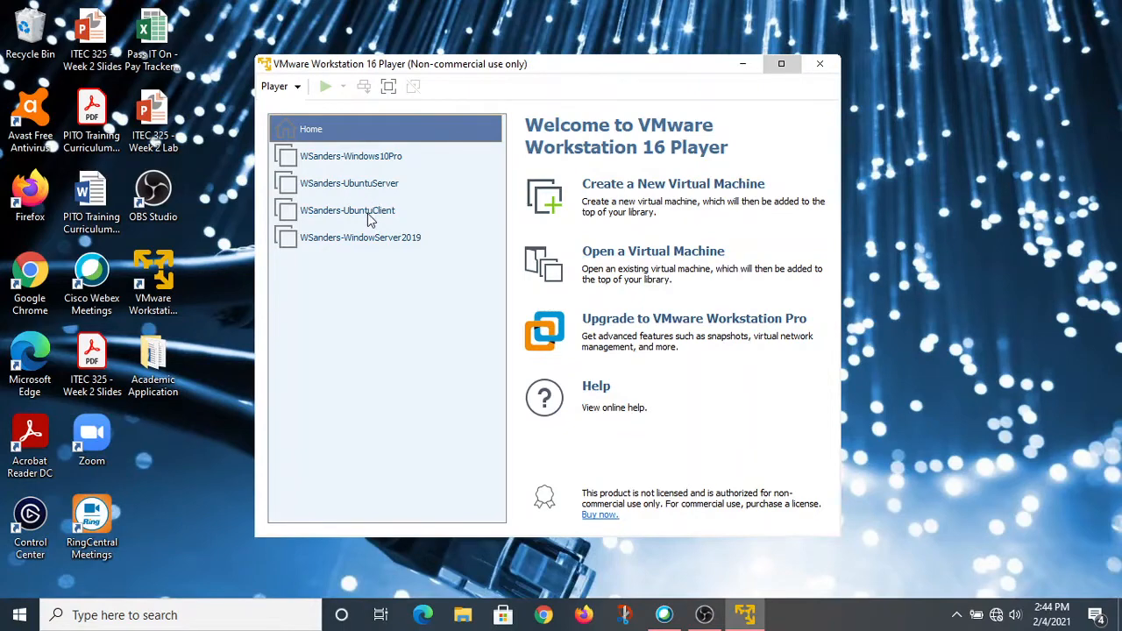
pyautogui.moveTo(318, 121)
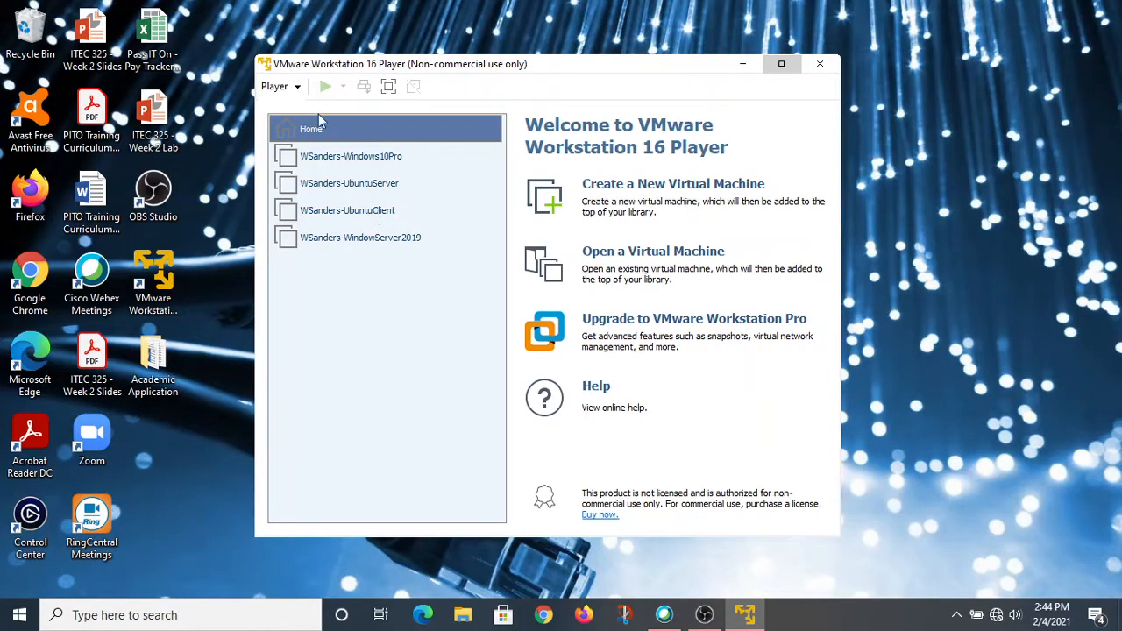
pyautogui.moveTo(341, 219)
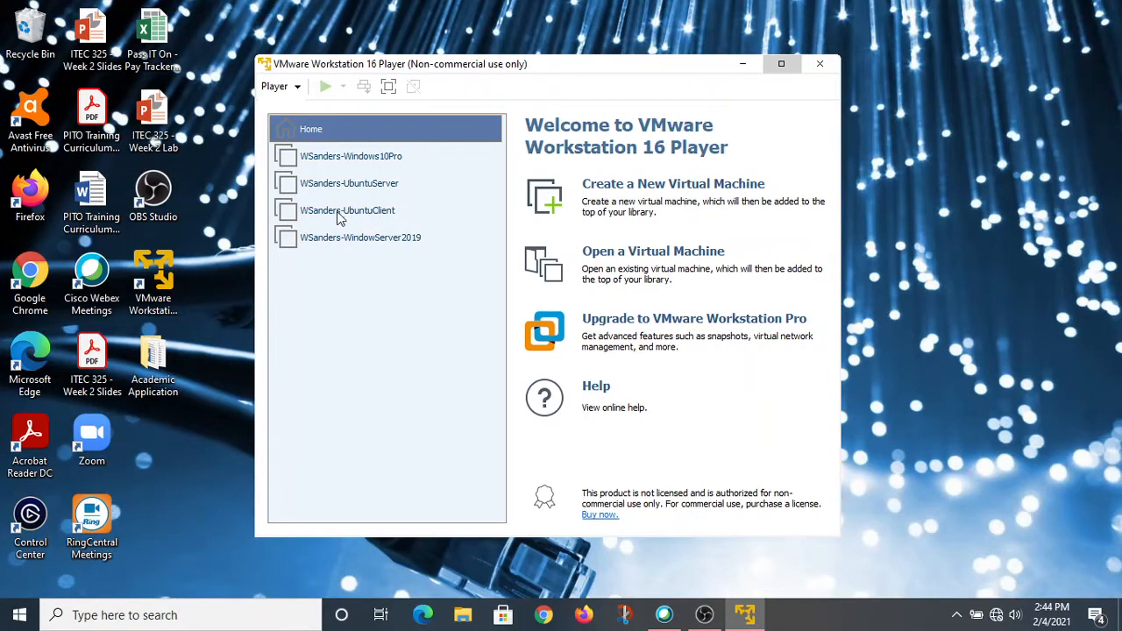
# Power on WSanders-UbuntuClient, focus the VM, and dismiss the virtual printing warning.
pyautogui.doubleClick(347, 210)
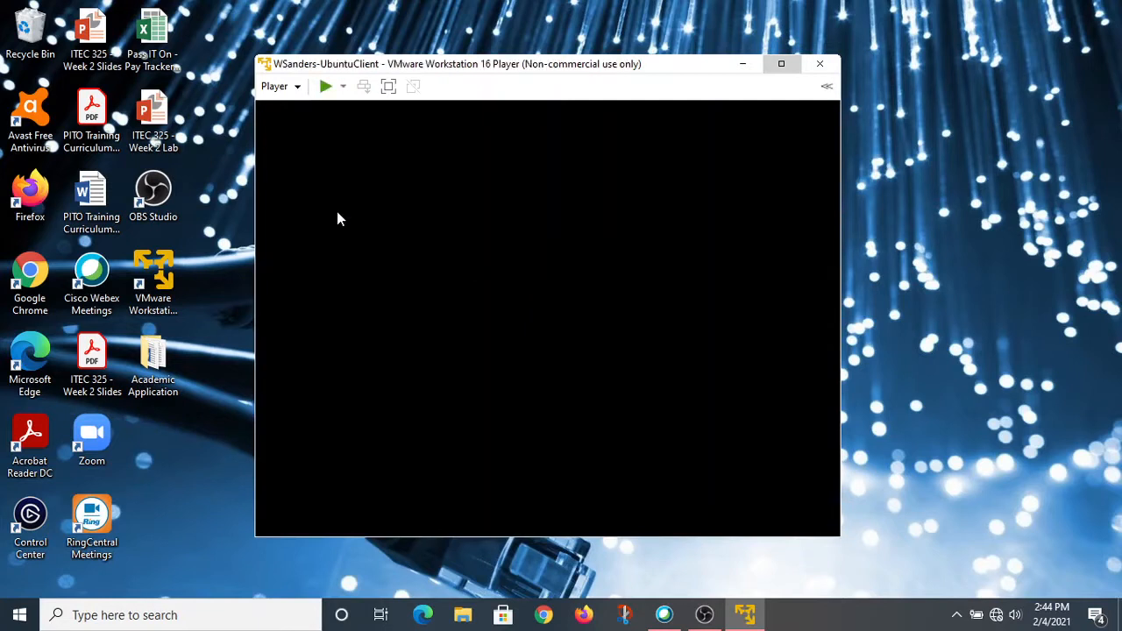
pyautogui.click(325, 86)
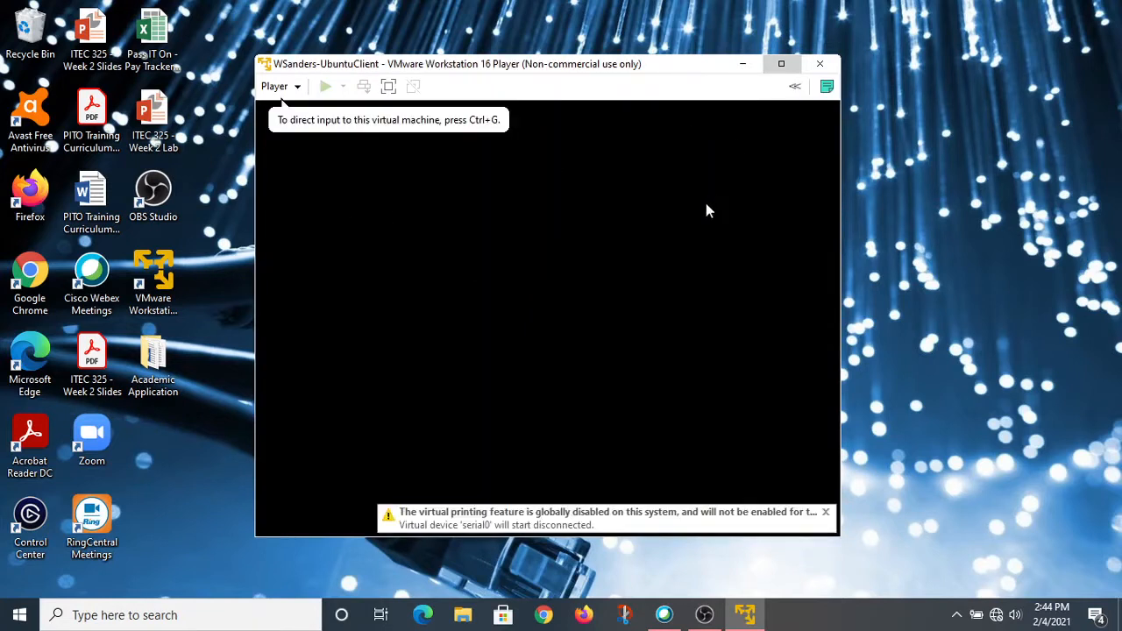
pyautogui.click(326, 86)
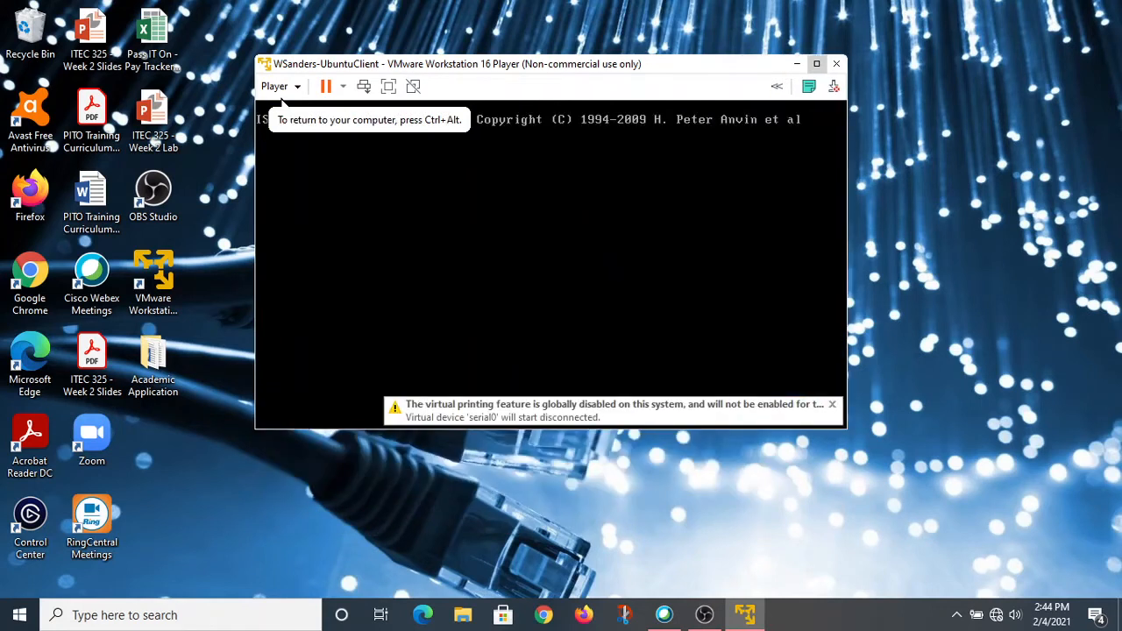
pyautogui.click(831, 404)
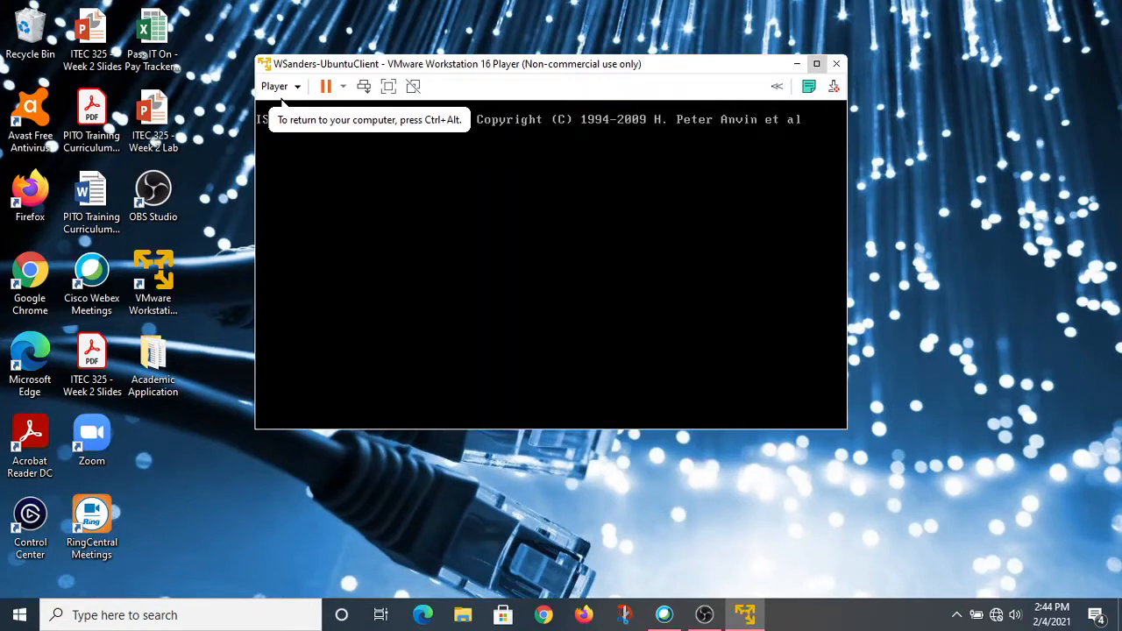
# Maximize the VM window and wait for Ubuntu to boot to its desktop.
pyautogui.click(816, 64)
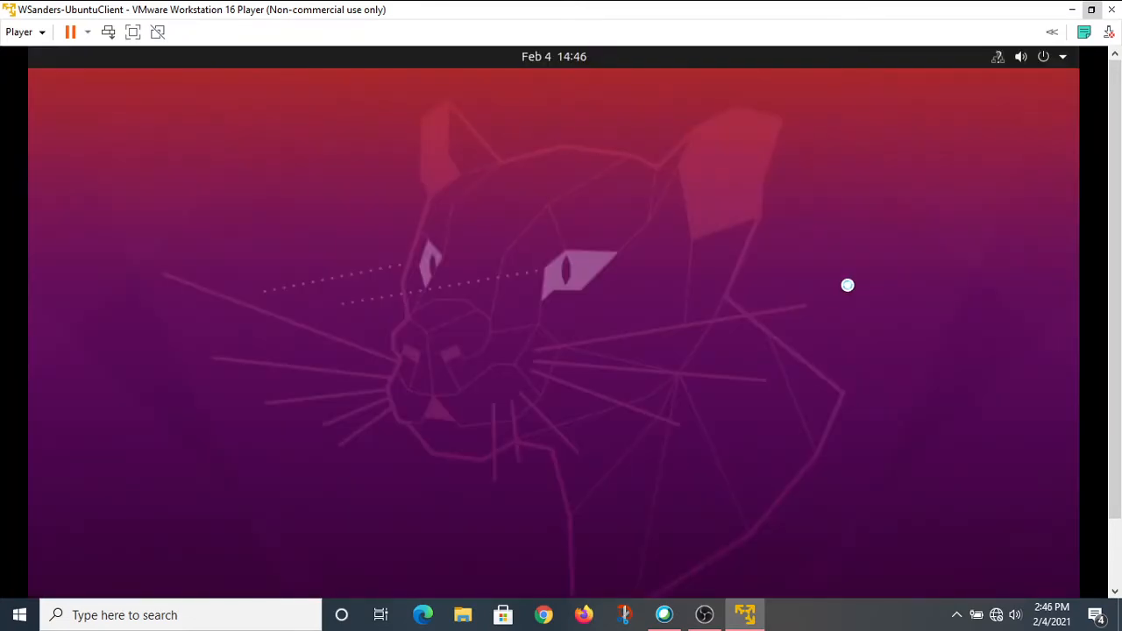
pyautogui.moveTo(859, 285)
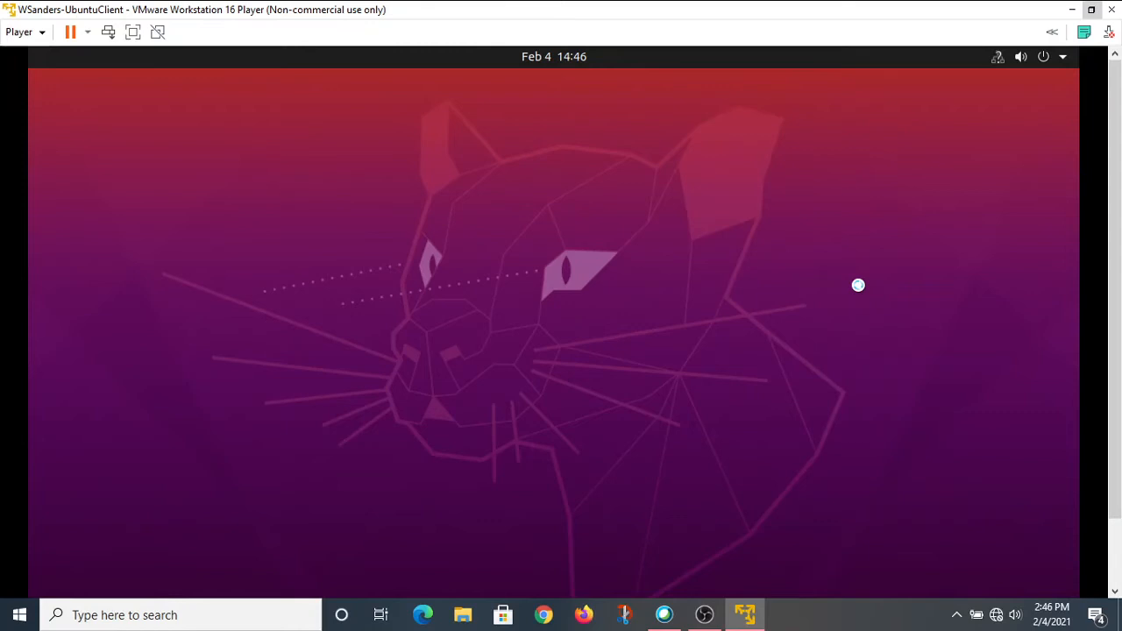
pyautogui.moveTo(1097, 233)
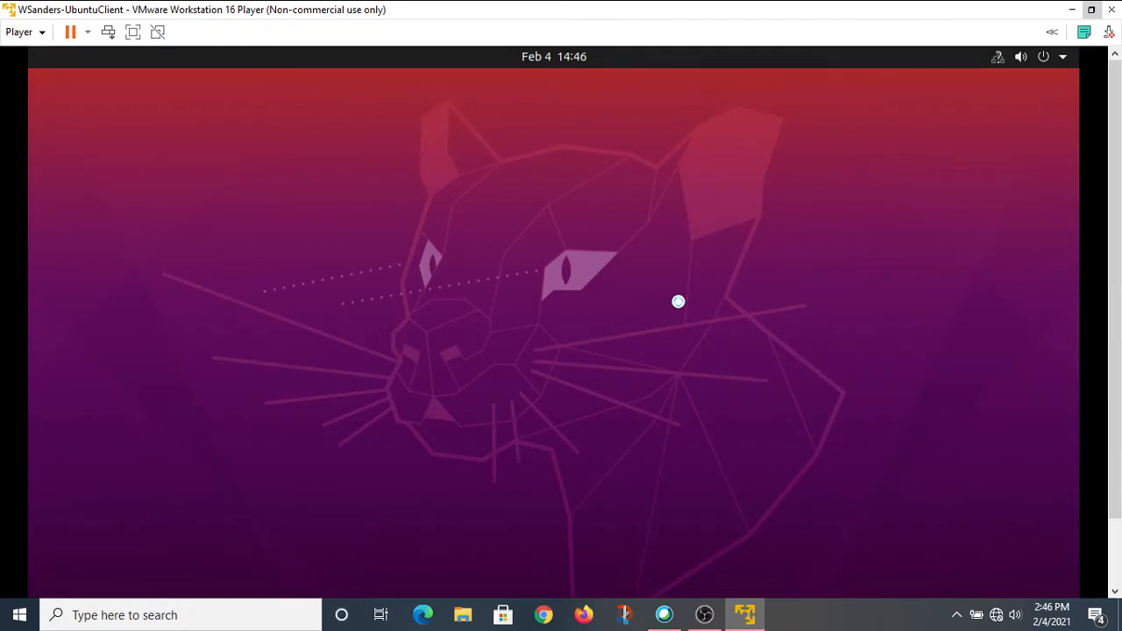
pyautogui.moveTo(704, 614)
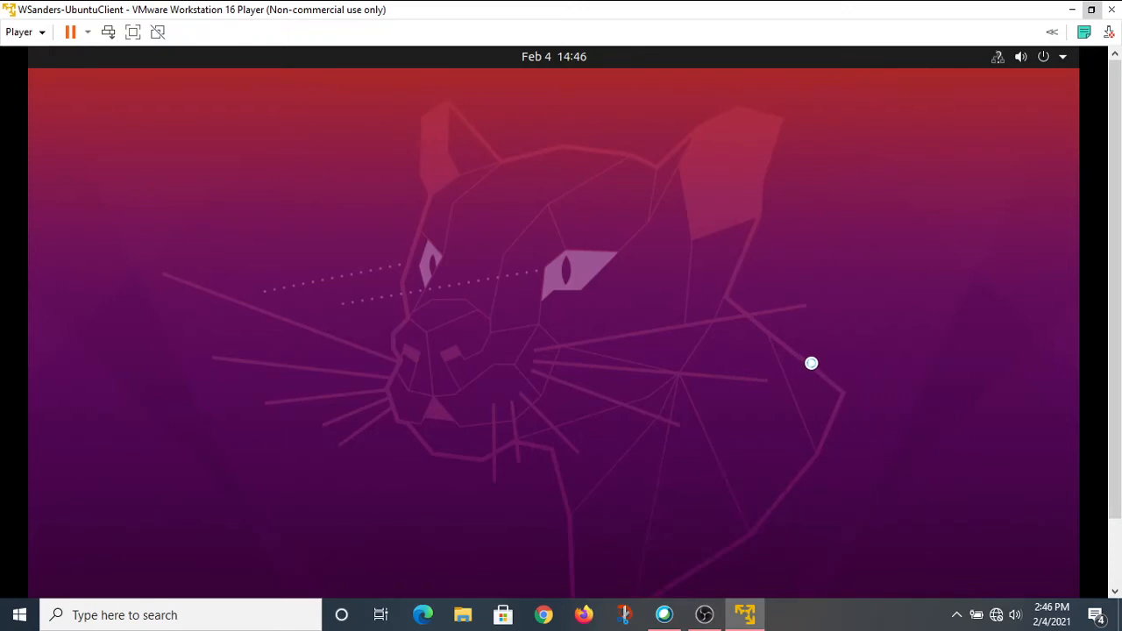
pyautogui.moveTo(806, 361)
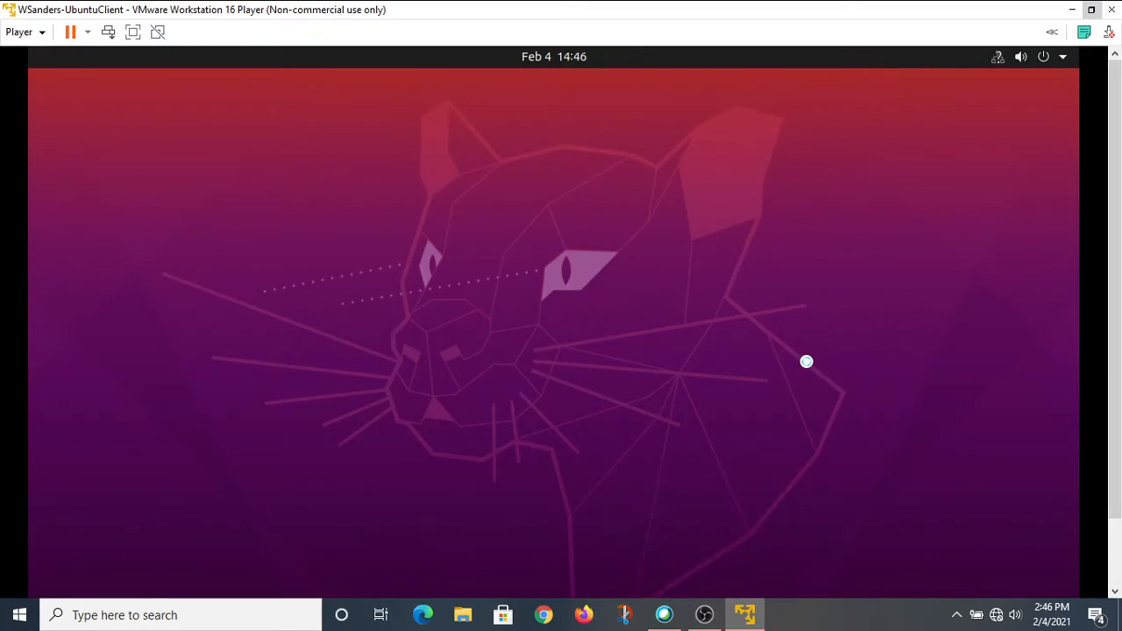
# Pause the OBS Studio recording during the Ubuntu installation.
pyautogui.click(706, 615)
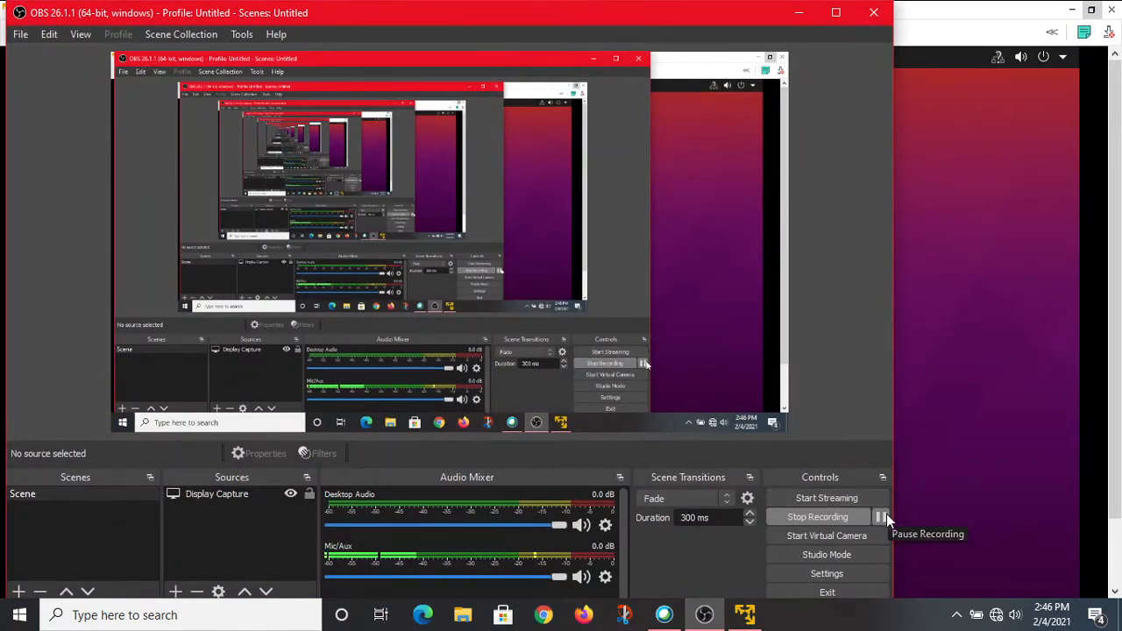
pyautogui.moveTo(943, 425)
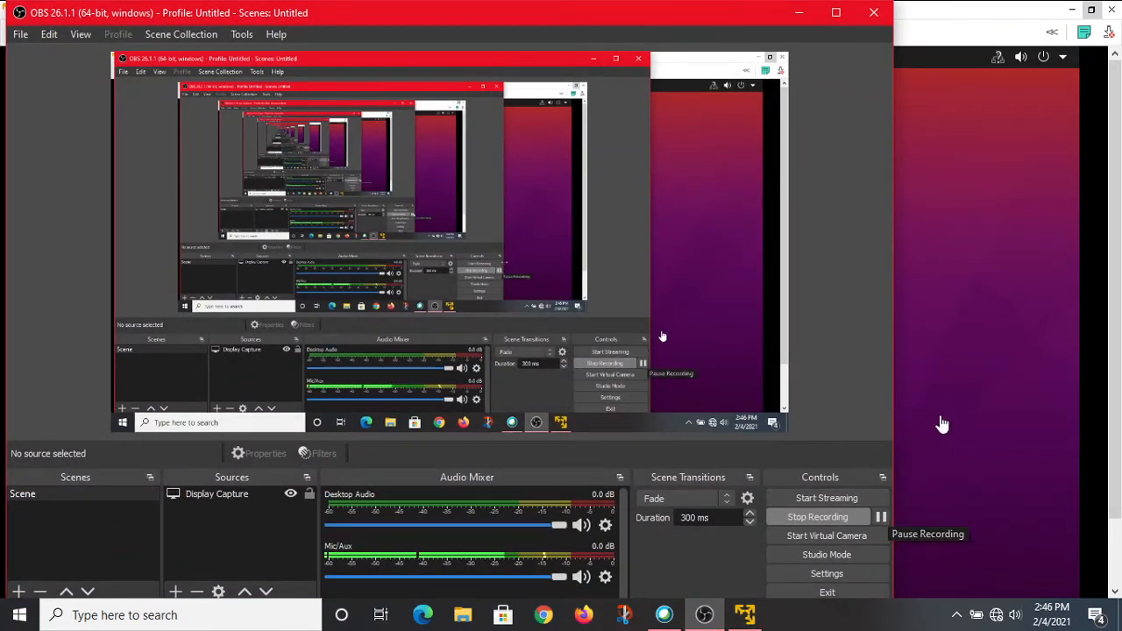
pyautogui.moveTo(851, 126)
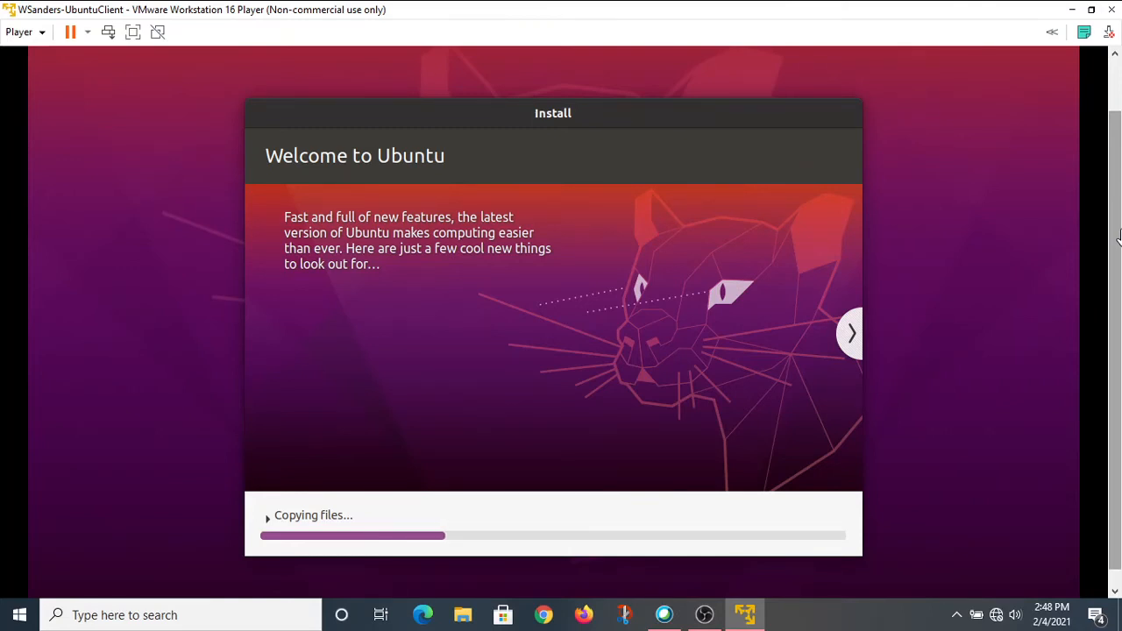
pyautogui.moveTo(985, 347)
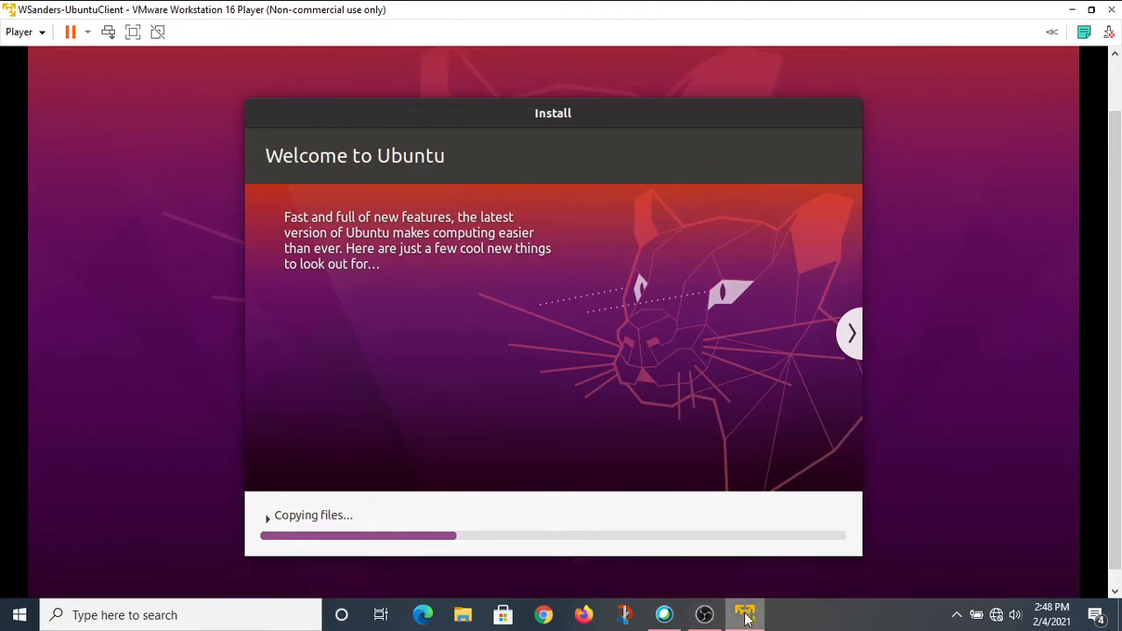
# Return to VMware Player and watch the installer copy files until the login screen.
pyautogui.click(744, 614)
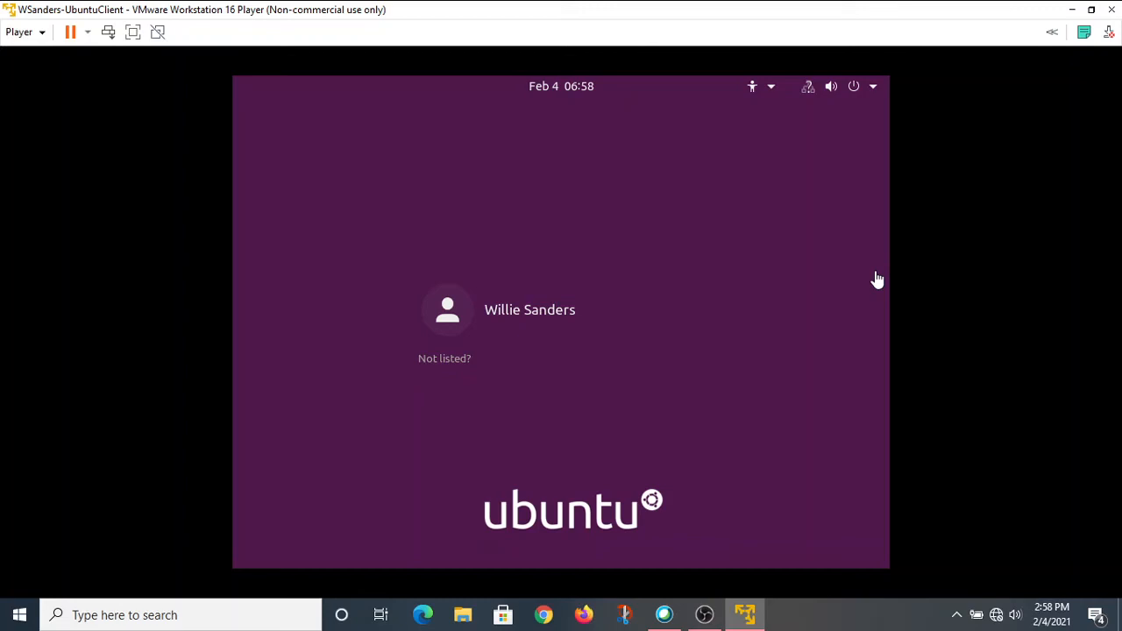
pyautogui.moveTo(561, 292)
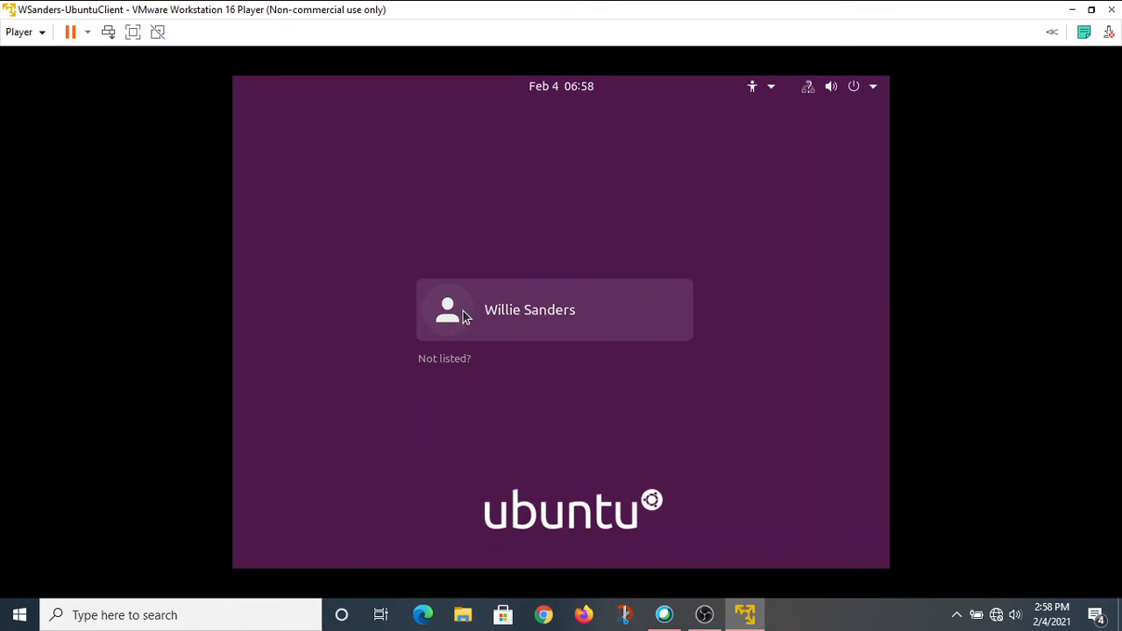
pyautogui.click(530, 309)
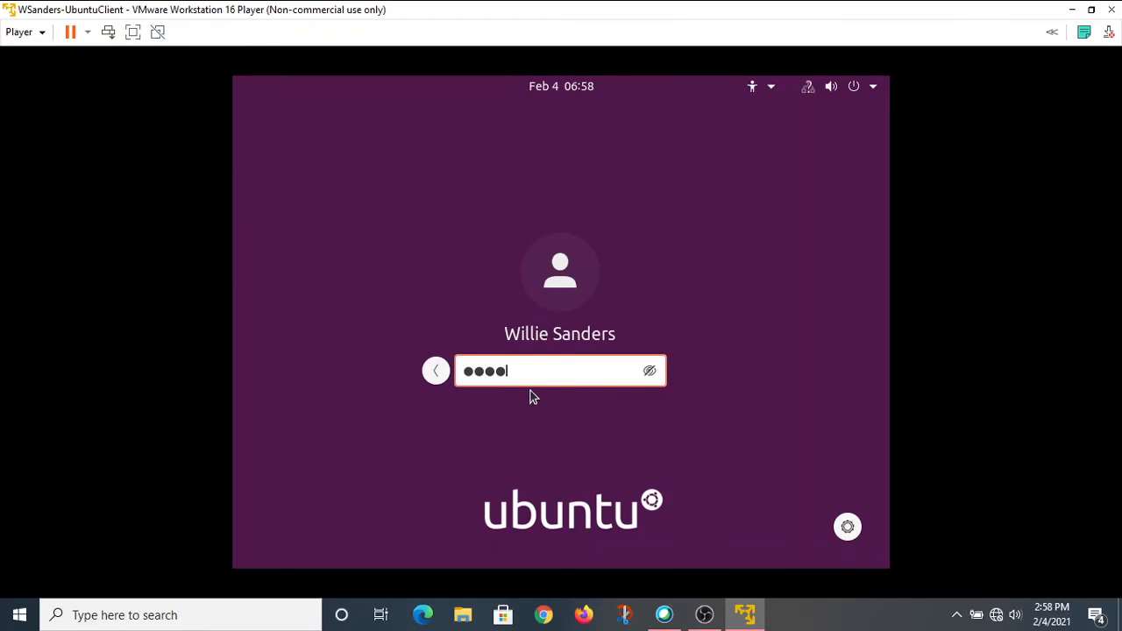
pyautogui.press('Return')
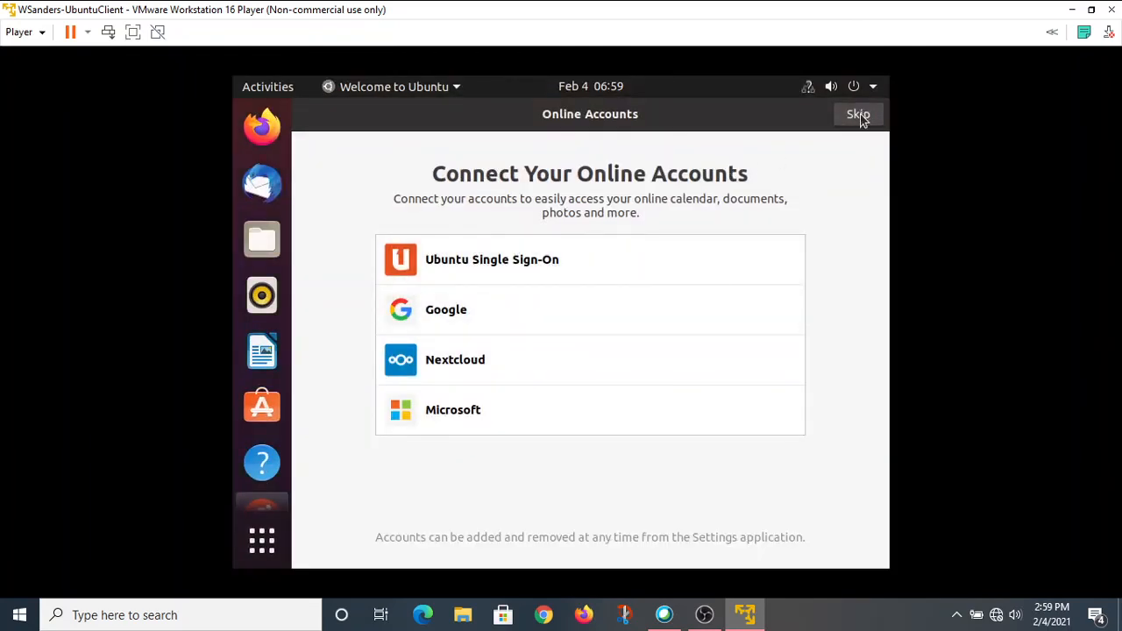
# Skip online accounts and Livepatch, choose 'No, don't send system info', and finish setup.
pyautogui.click(857, 114)
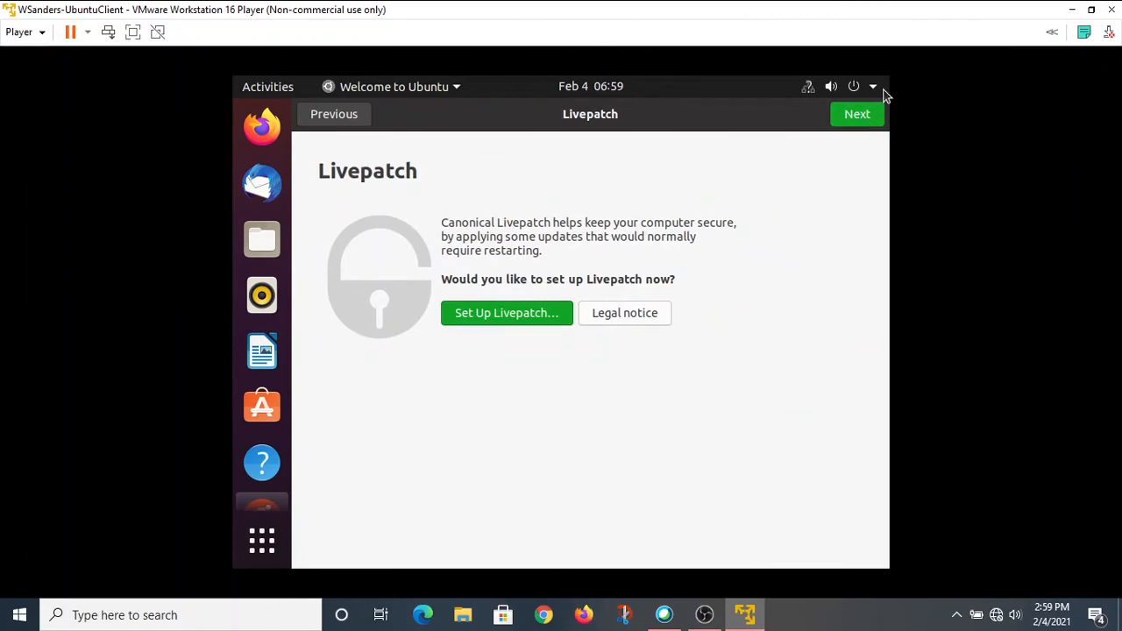
pyautogui.click(857, 114)
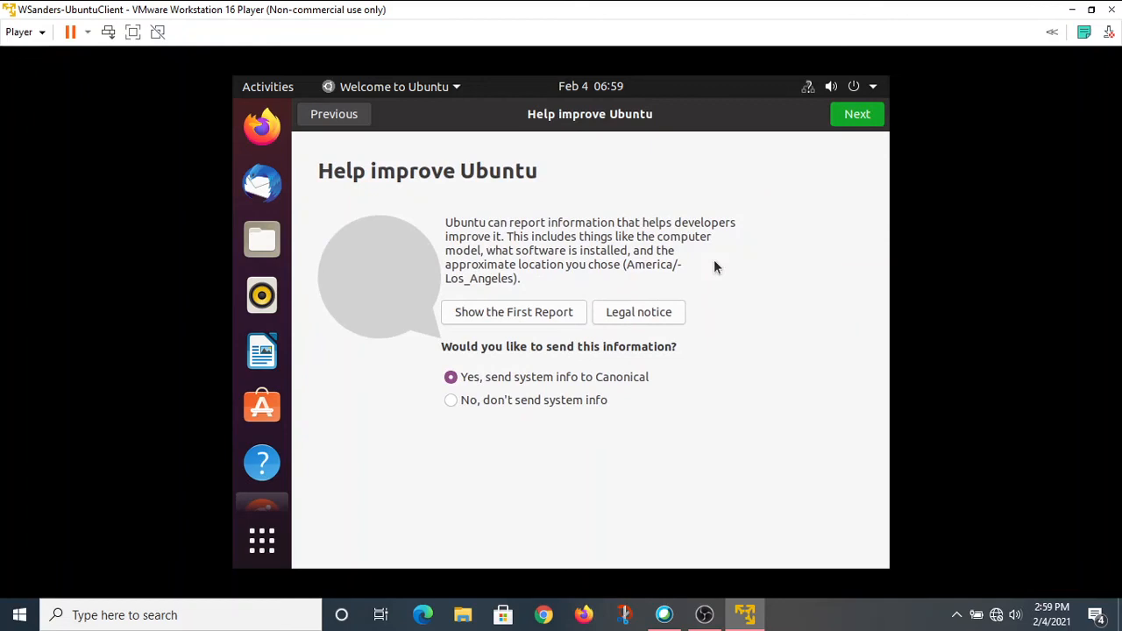
pyautogui.moveTo(586, 282)
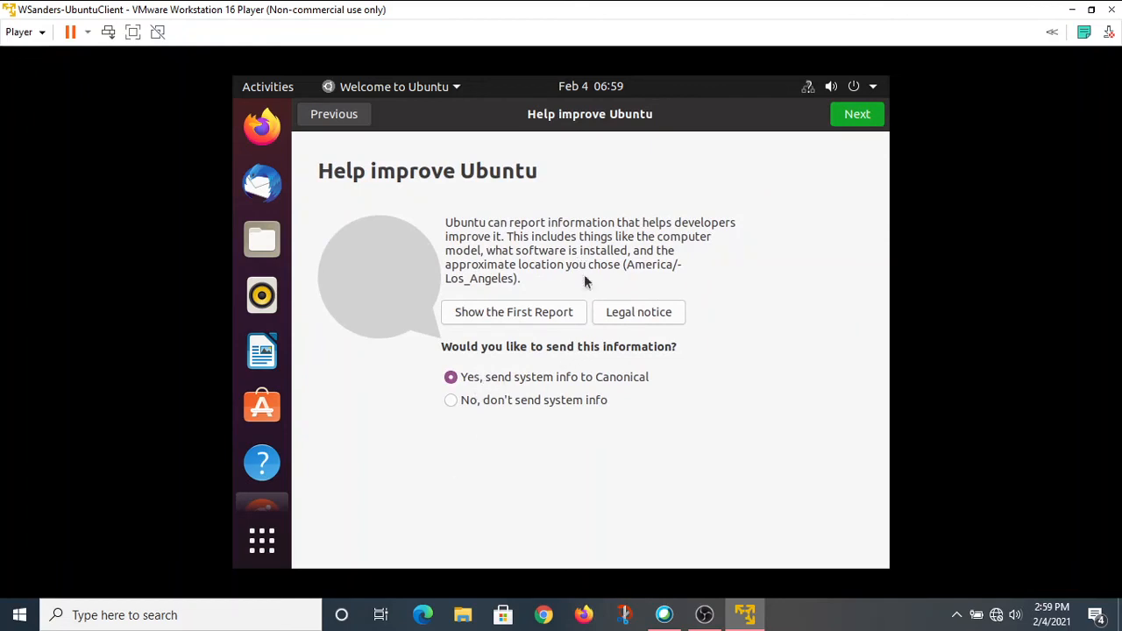
pyautogui.click(450, 399)
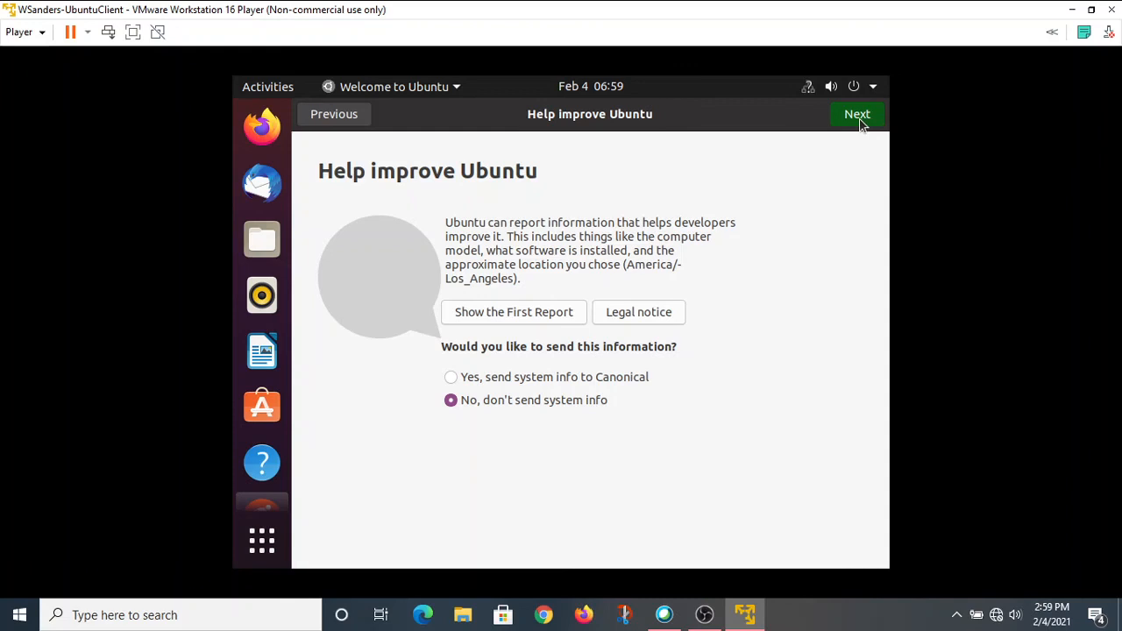
pyautogui.moveTo(522, 372)
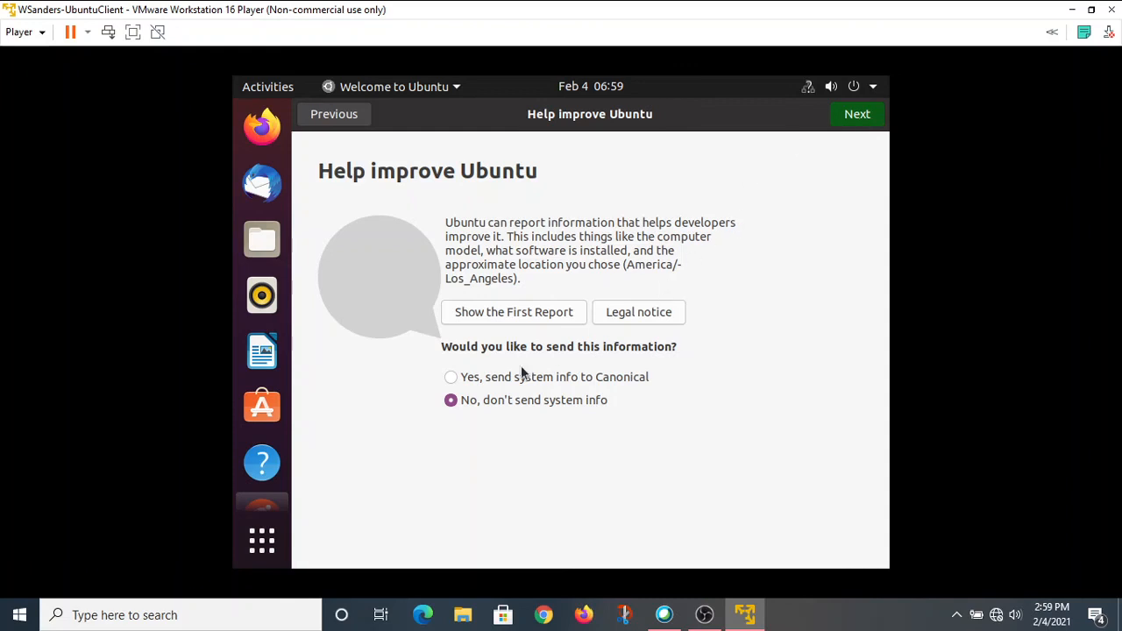
pyautogui.moveTo(491, 401)
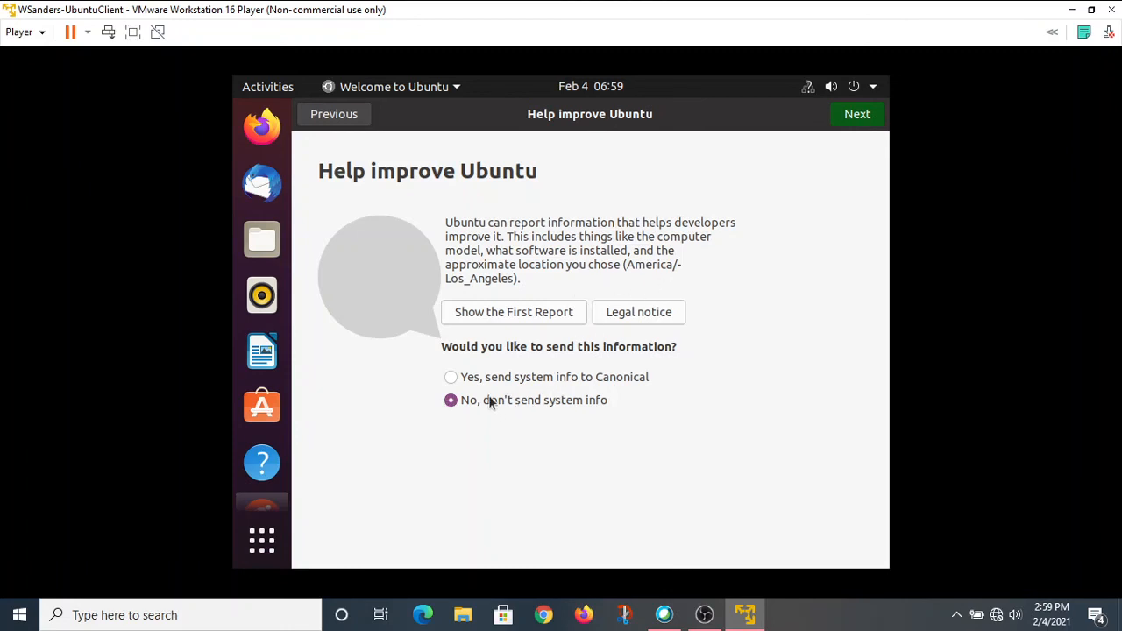
pyautogui.click(856, 114)
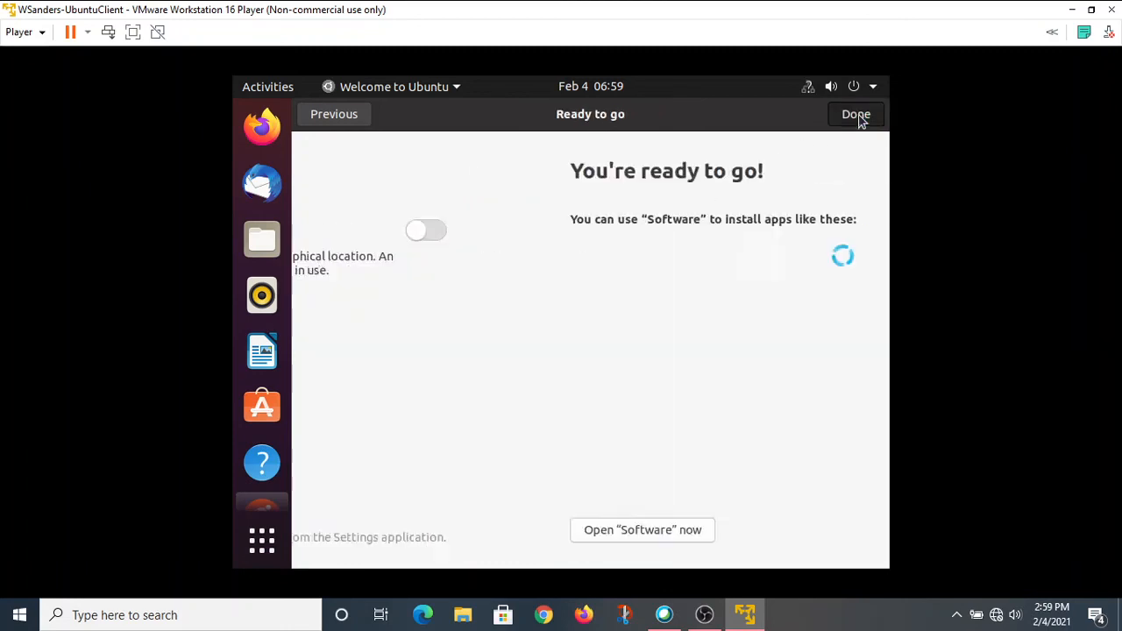
pyautogui.click(855, 114)
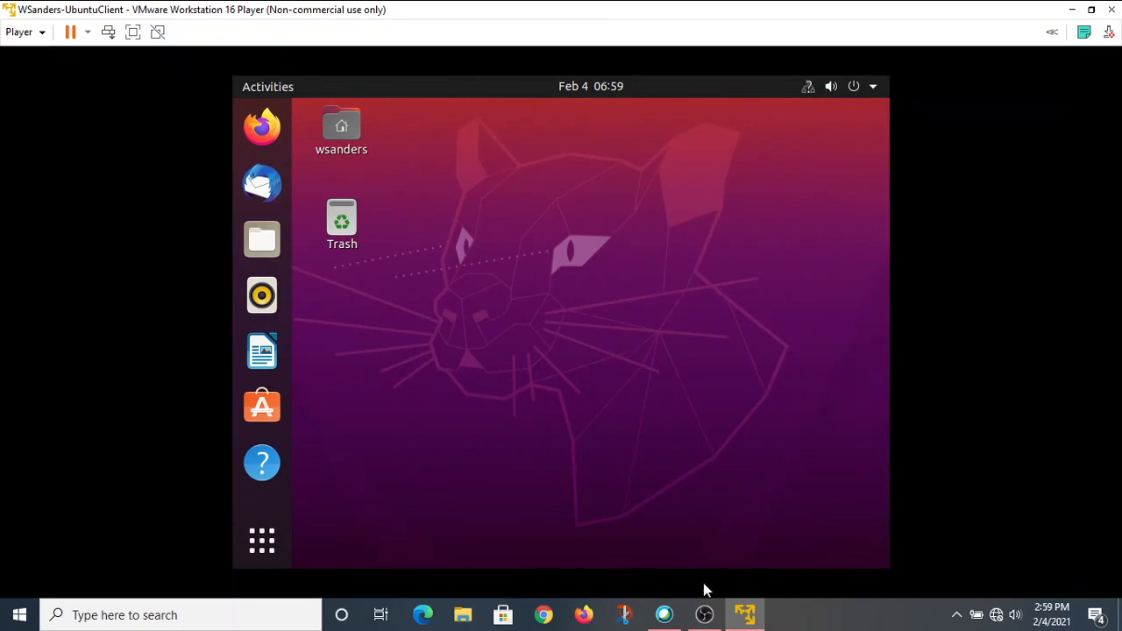
pyautogui.click(342, 136)
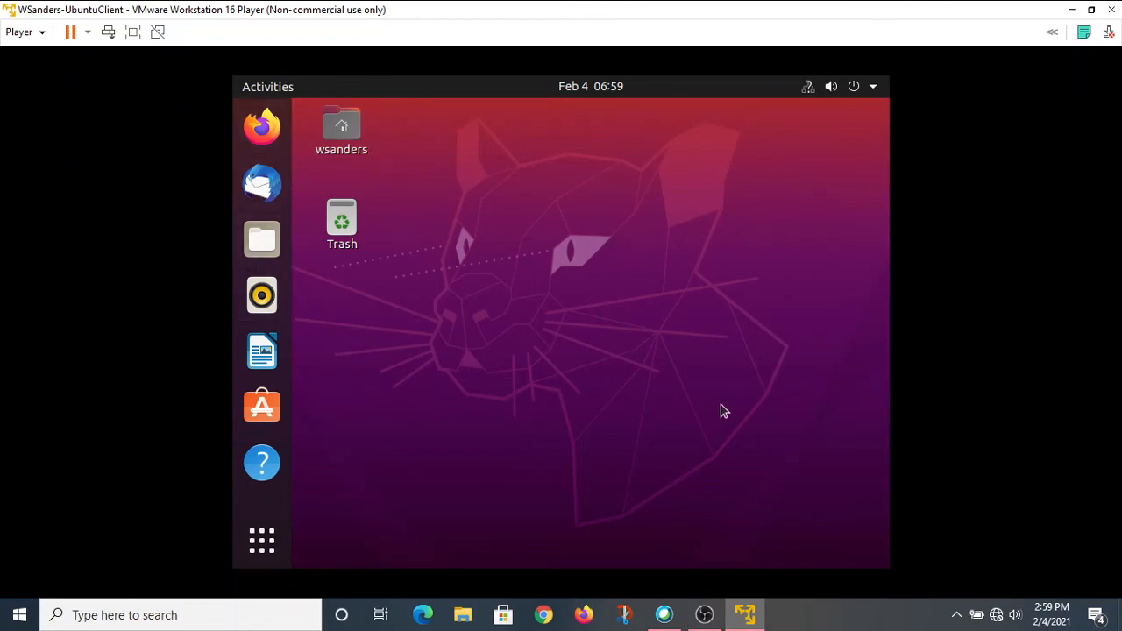
pyautogui.moveTo(689, 334)
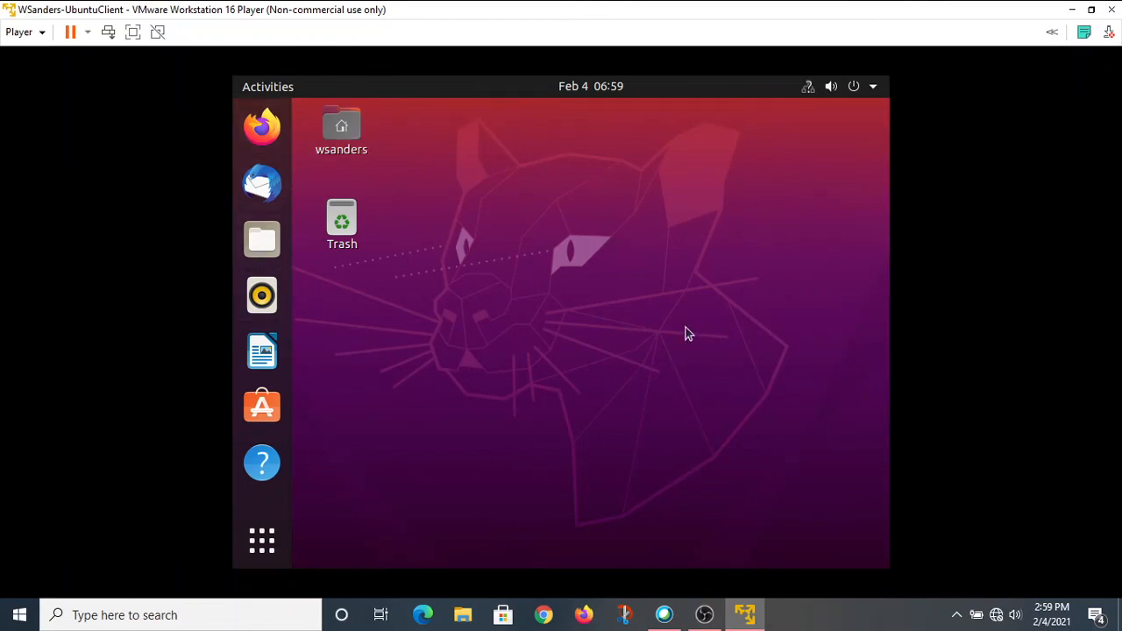
pyautogui.moveTo(831, 283)
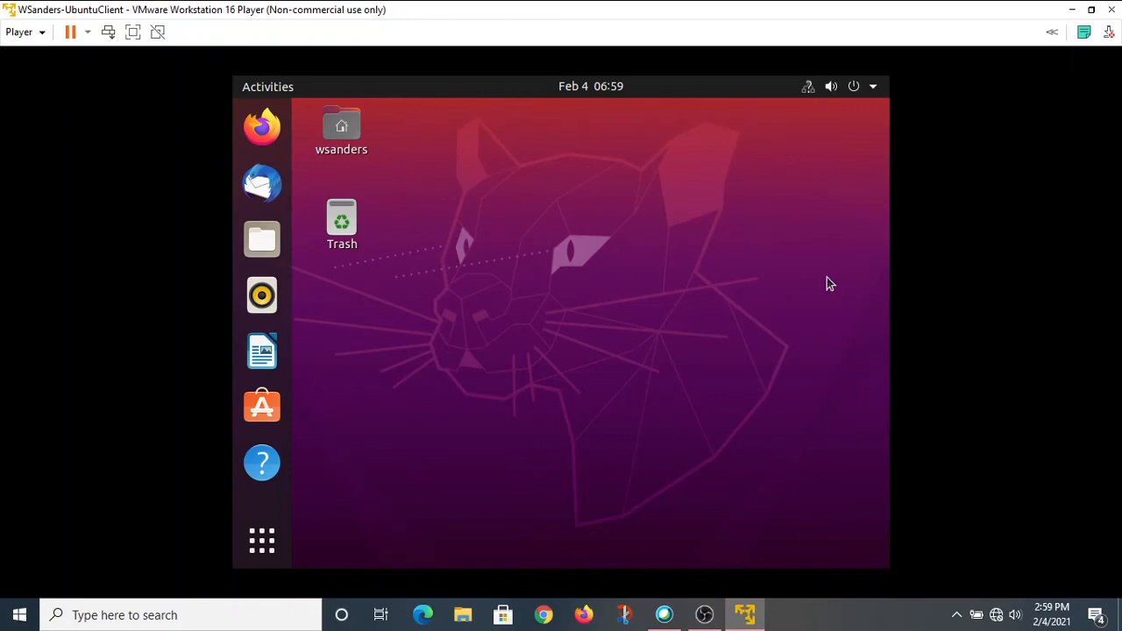
pyautogui.moveTo(590, 455)
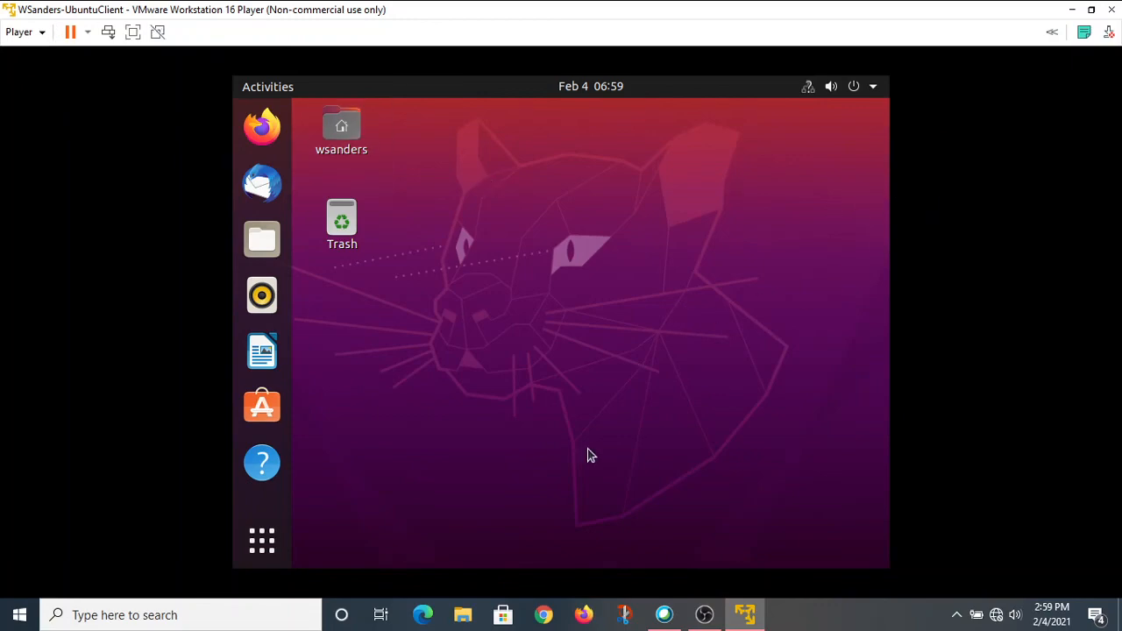